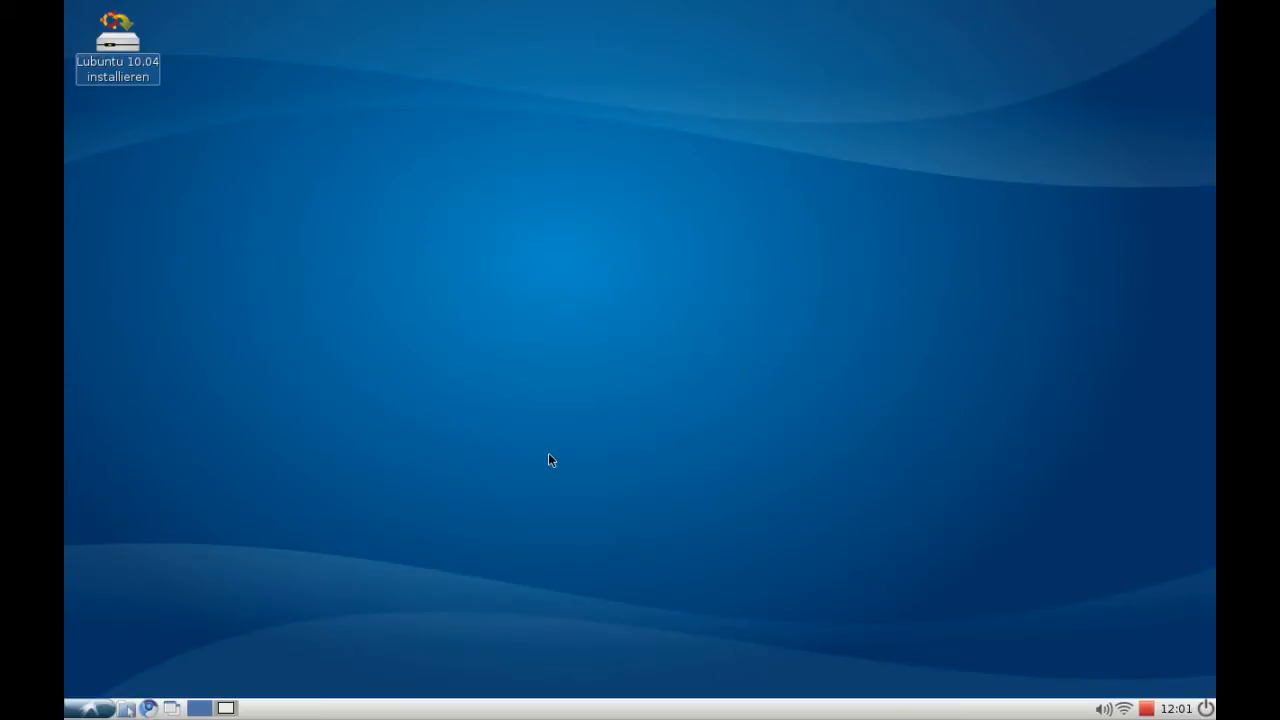
# Launch Disk Utility from the LXDE start menu under Einstellungen.
pyautogui.click(90, 708)
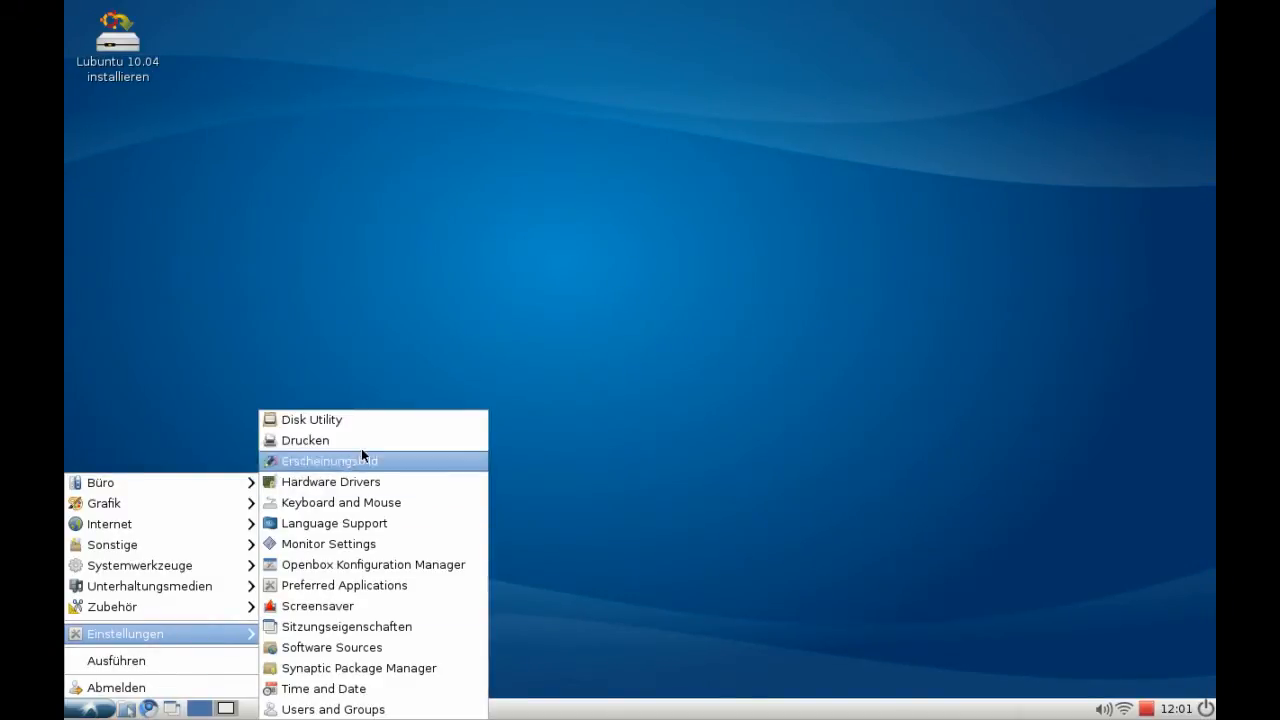
pyautogui.click(312, 420)
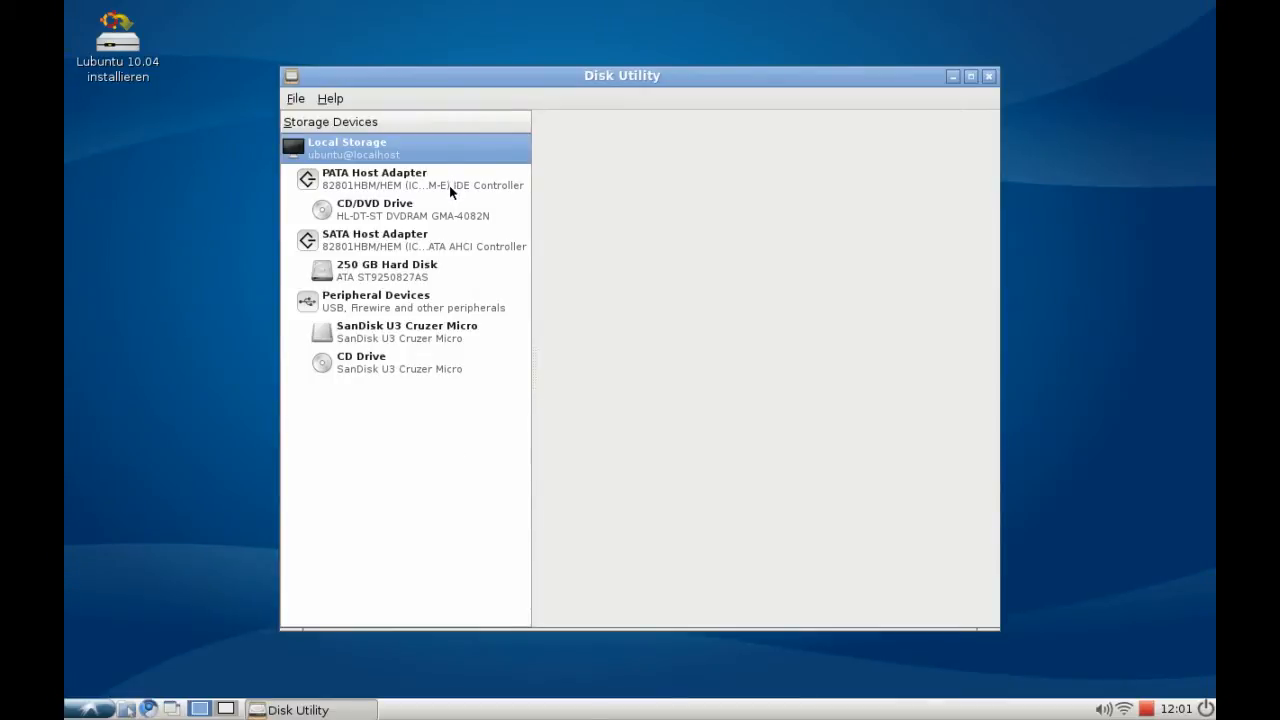
# View the CD/DVD drive's details (no media), then select the 250 GB hard disk.
pyautogui.click(372, 210)
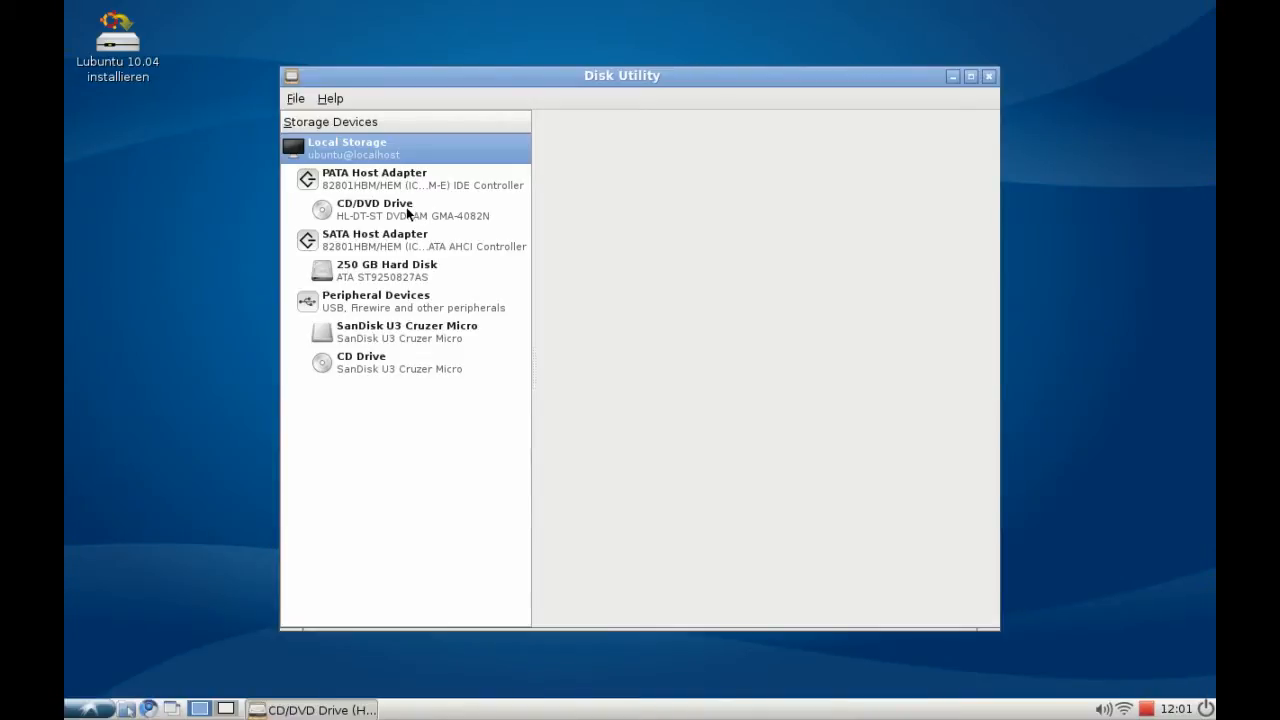
pyautogui.click(376, 210)
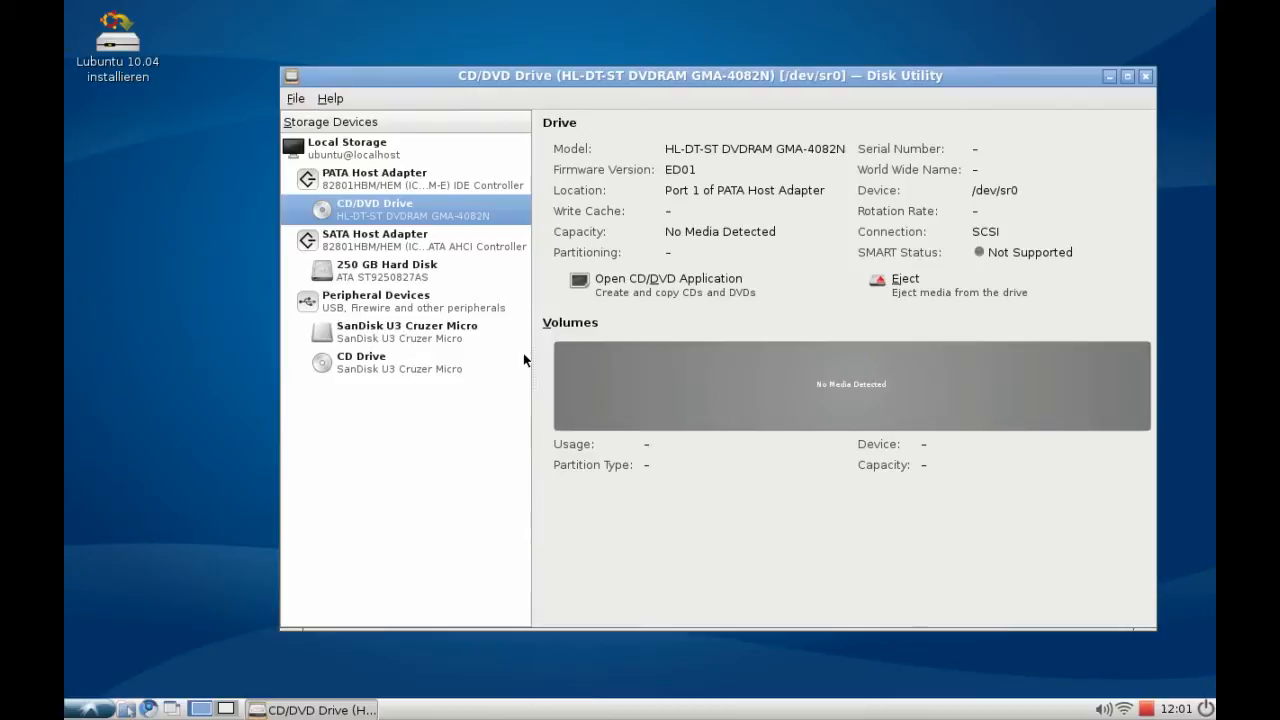
pyautogui.moveTo(762, 342)
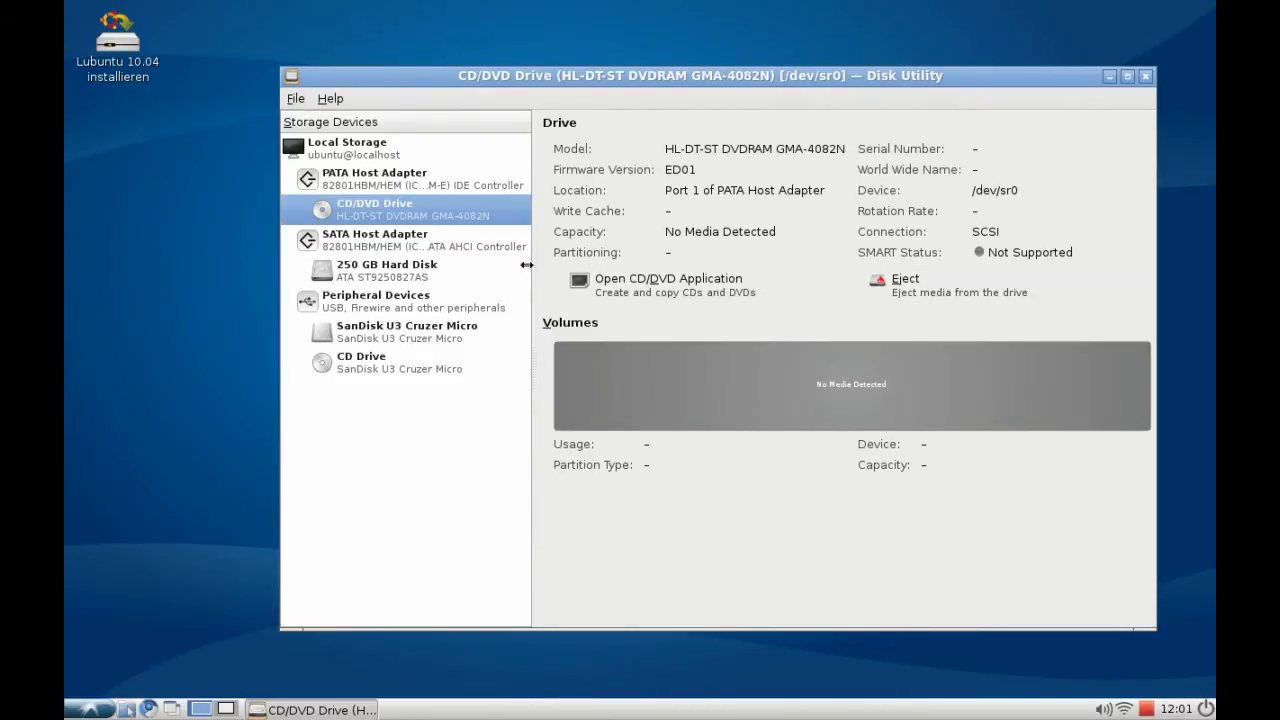
pyautogui.moveTo(352, 246)
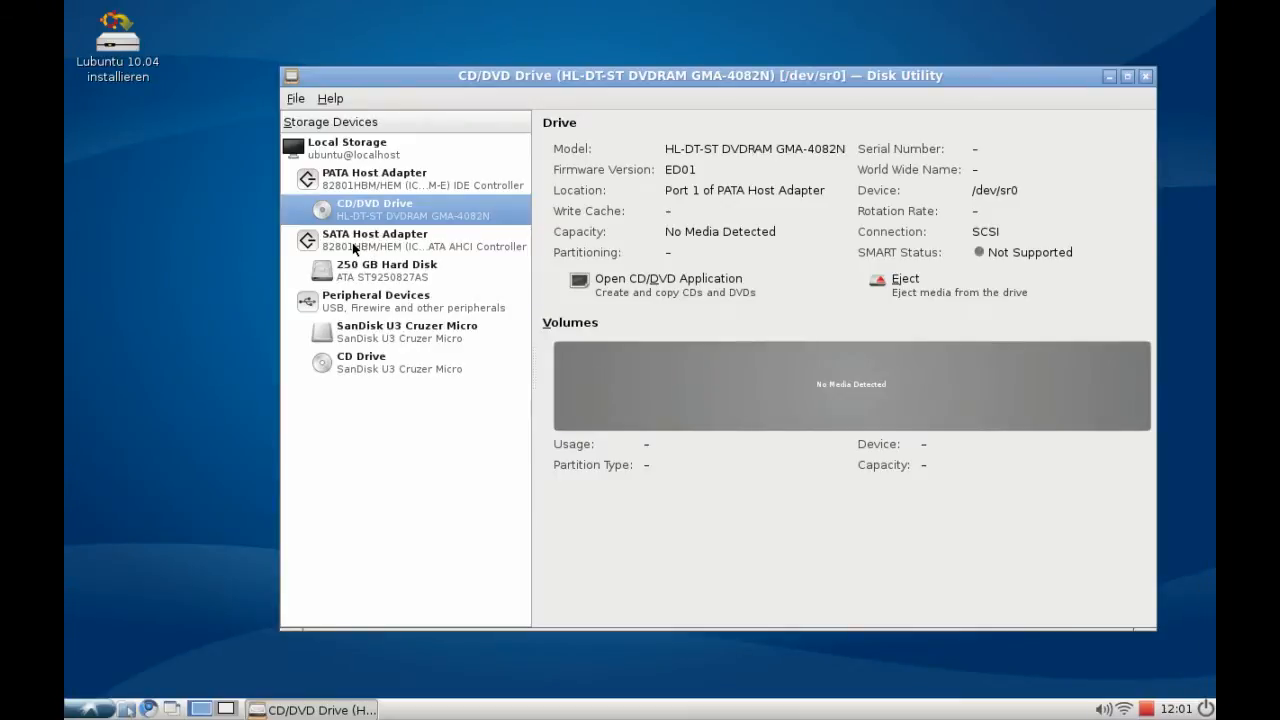
pyautogui.click(388, 270)
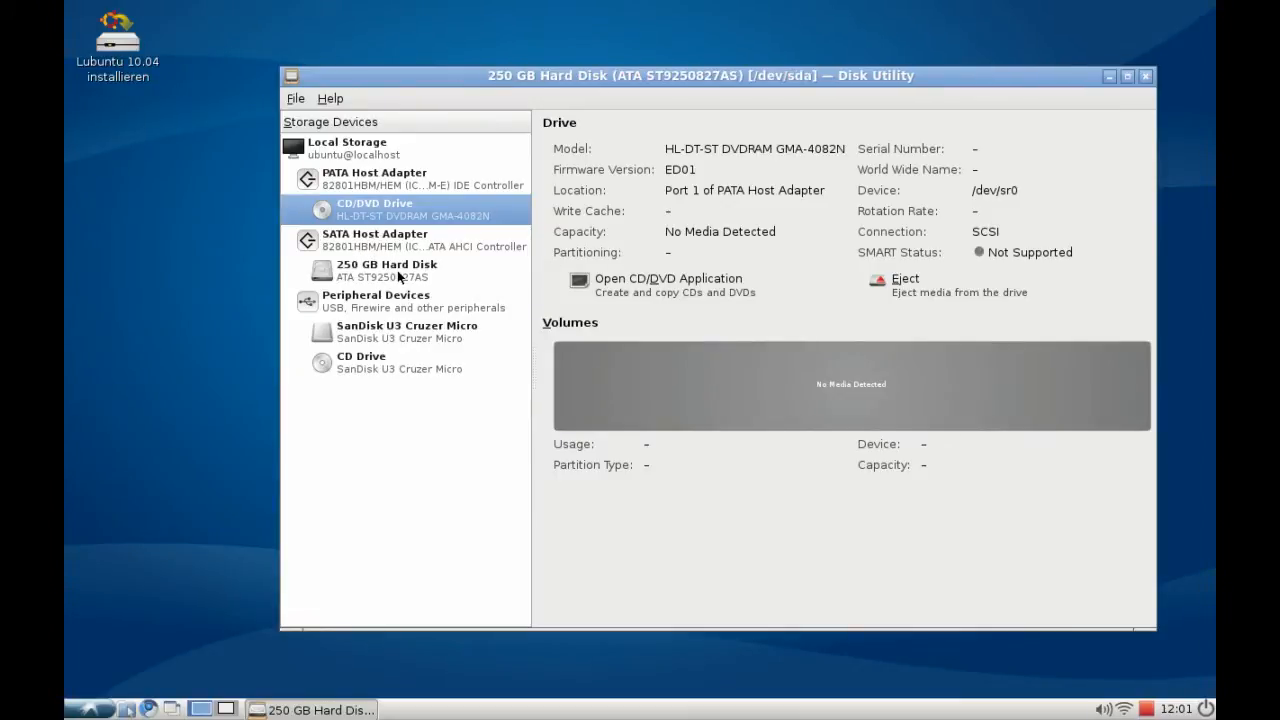
# Show the 250 GB hard disk's partition layout and its mounted 160 GB JFS partition details.
pyautogui.click(386, 270)
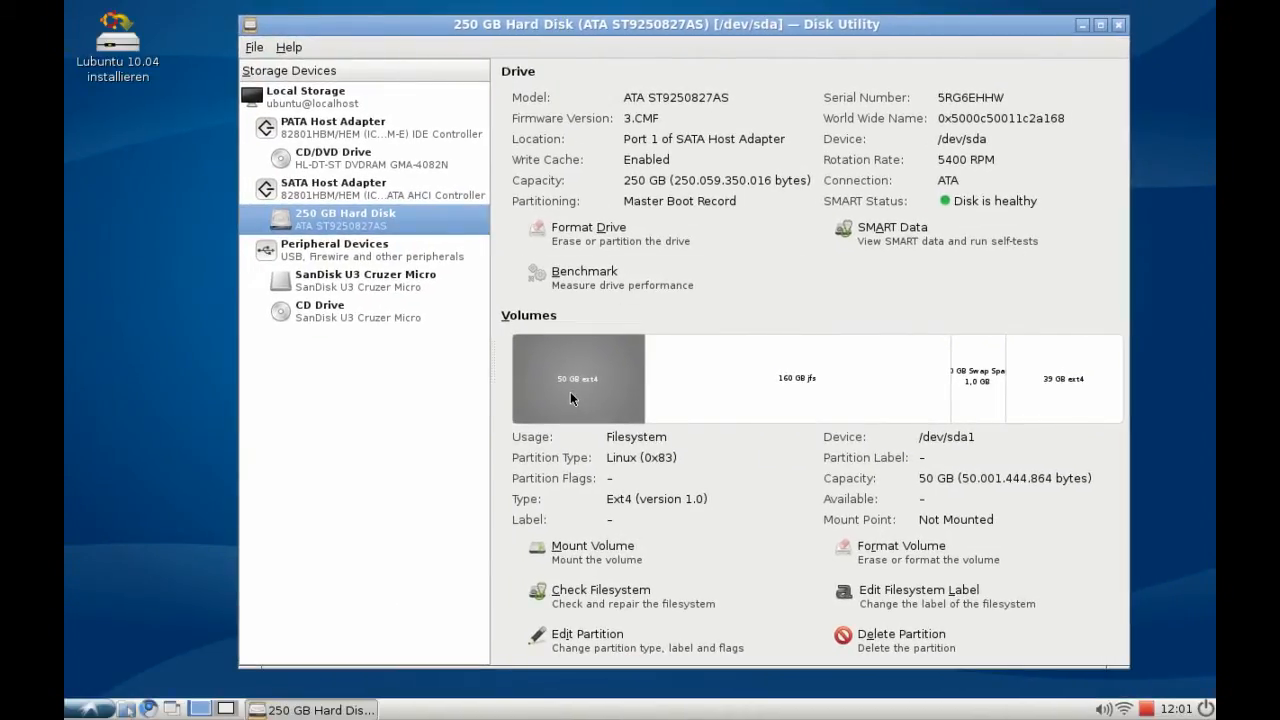
pyautogui.moveTo(776, 388)
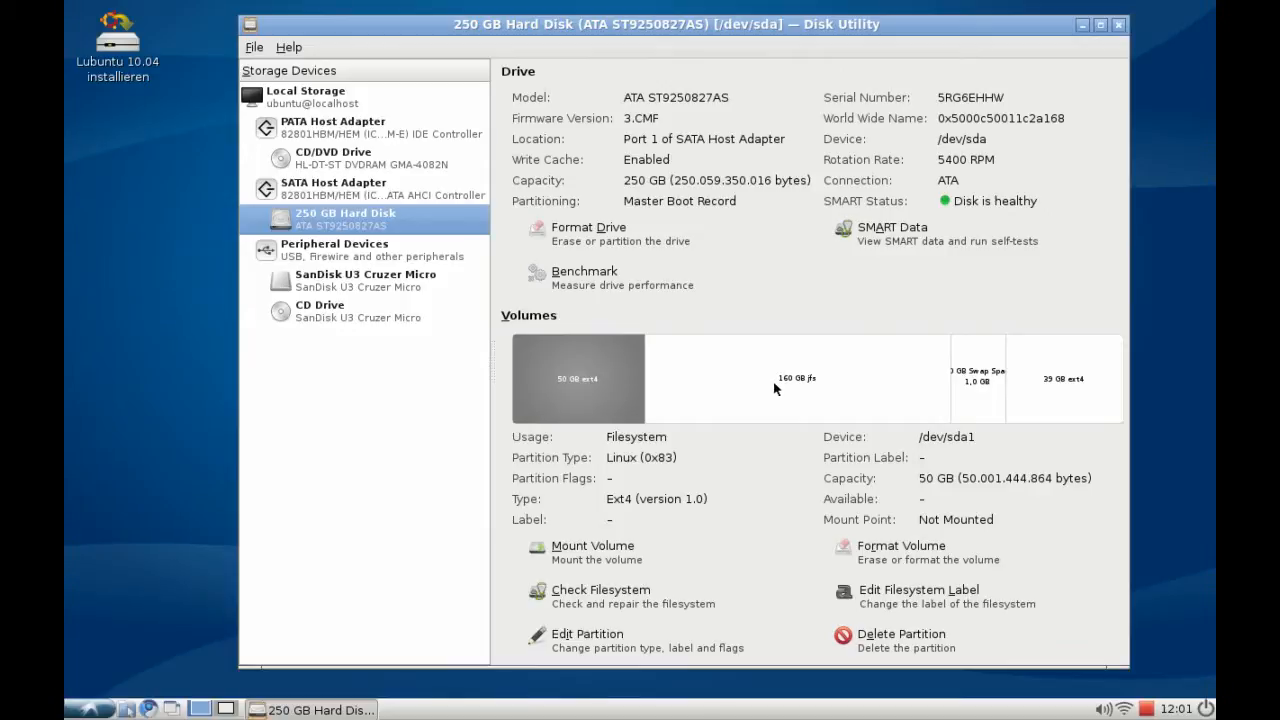
pyautogui.moveTo(978, 404)
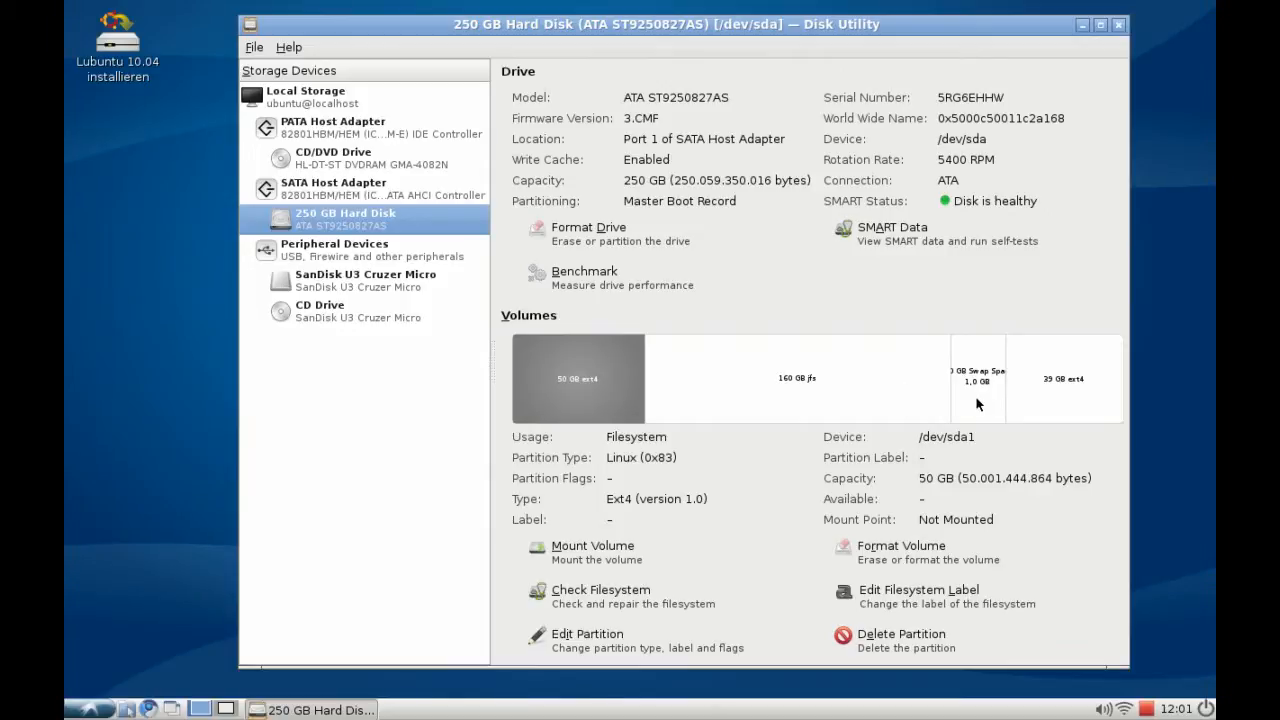
pyautogui.moveTo(1014, 408)
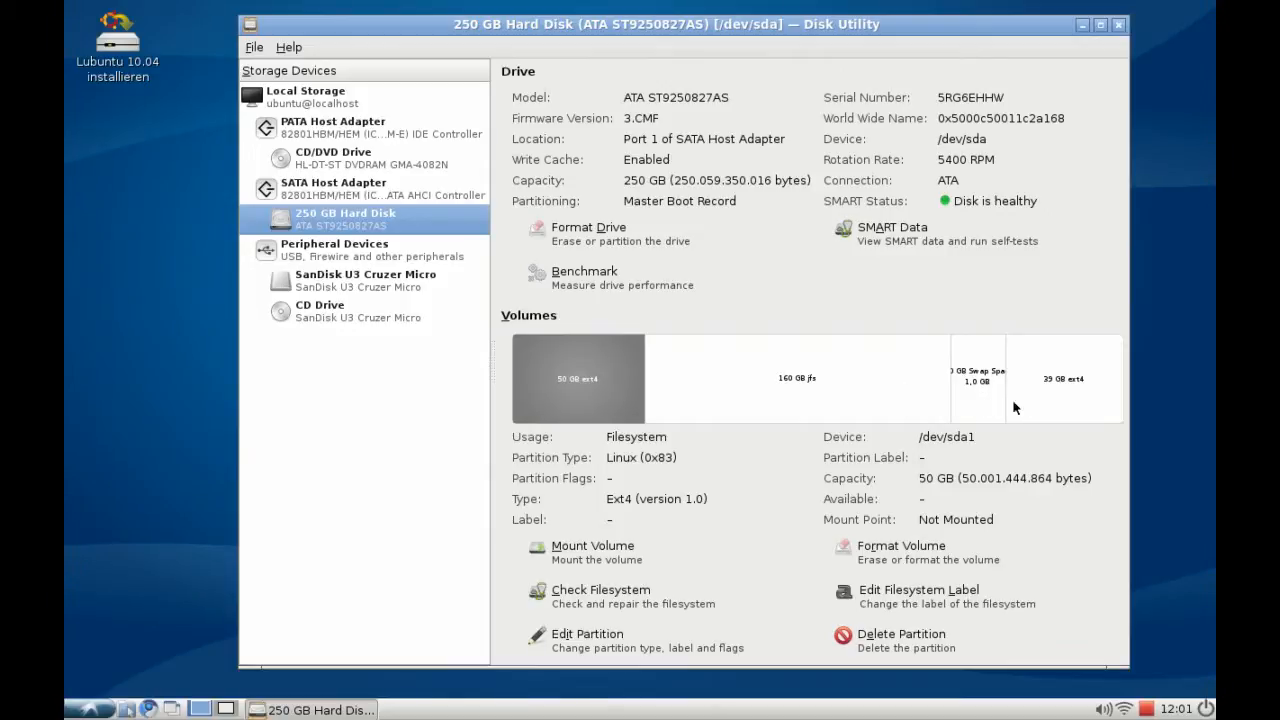
pyautogui.moveTo(1060, 406)
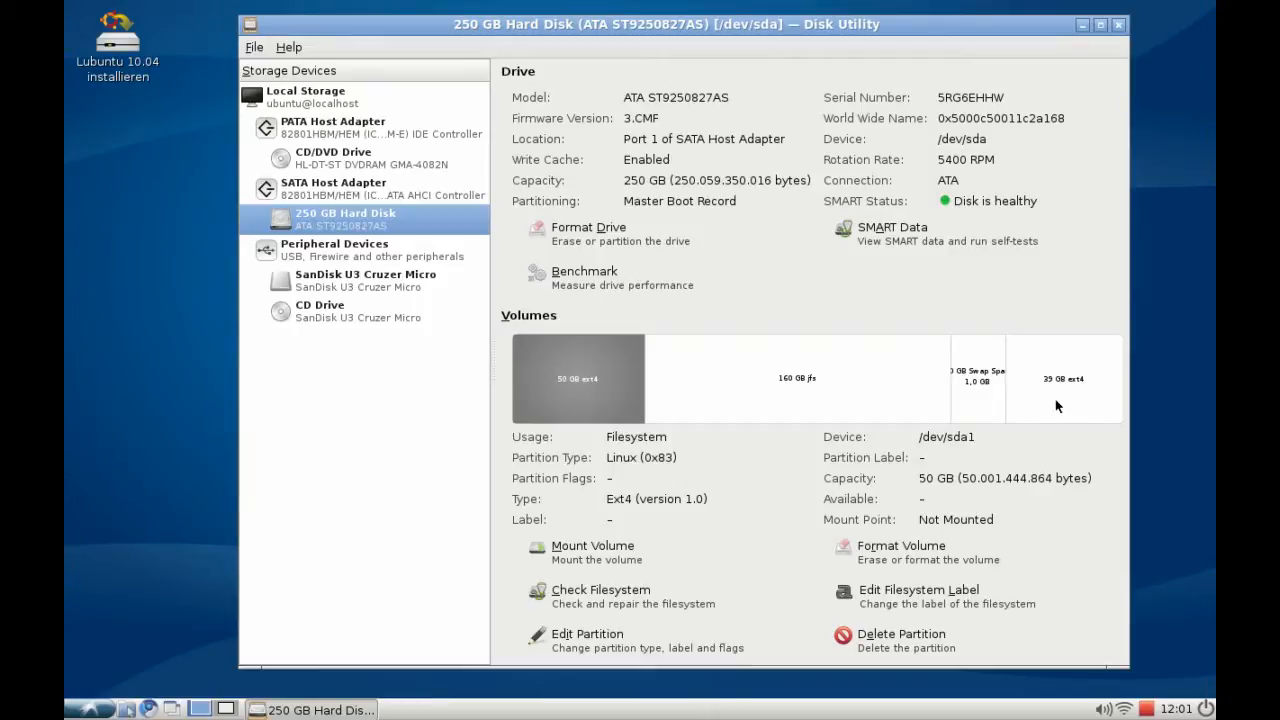
pyautogui.click(796, 378)
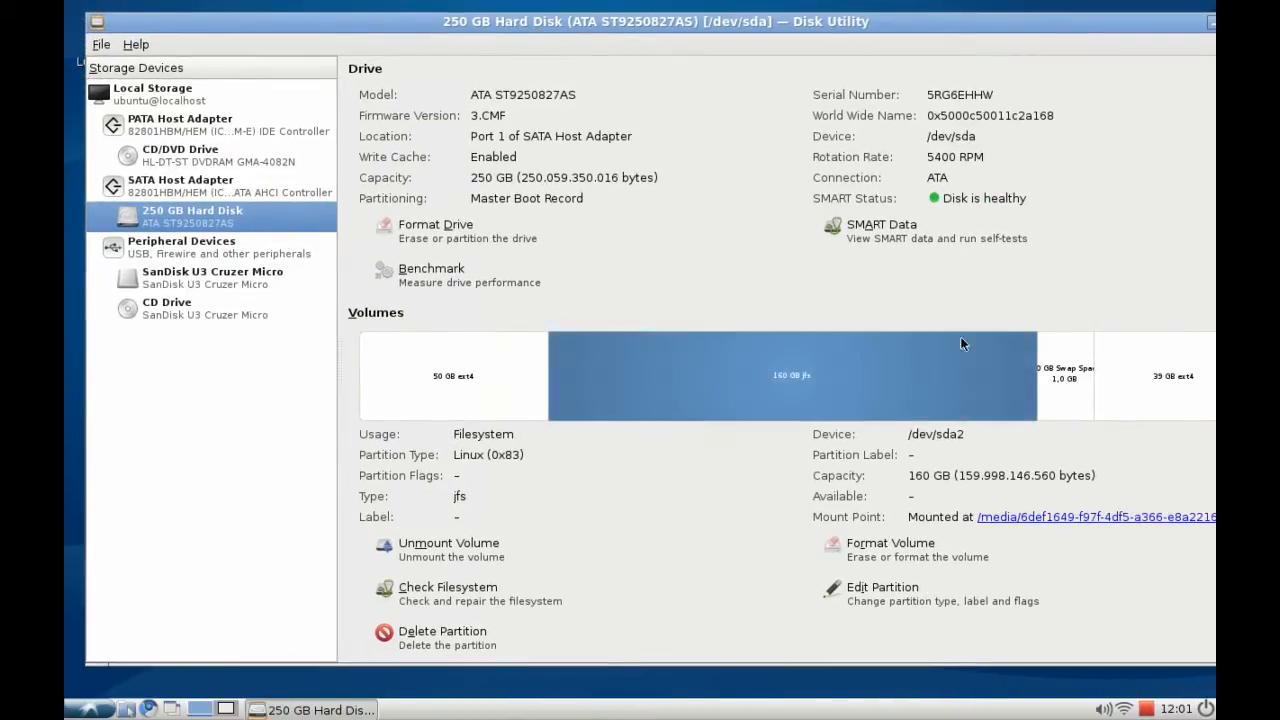
pyautogui.moveTo(558, 464)
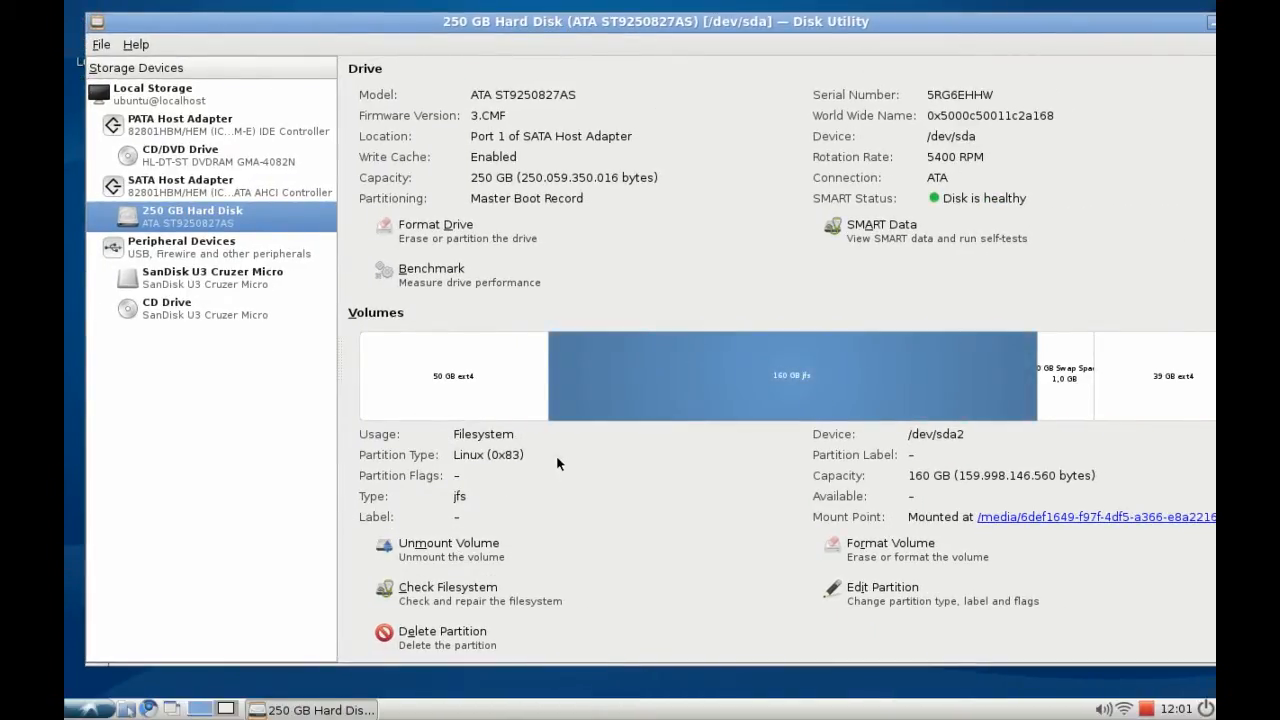
pyautogui.click(452, 376)
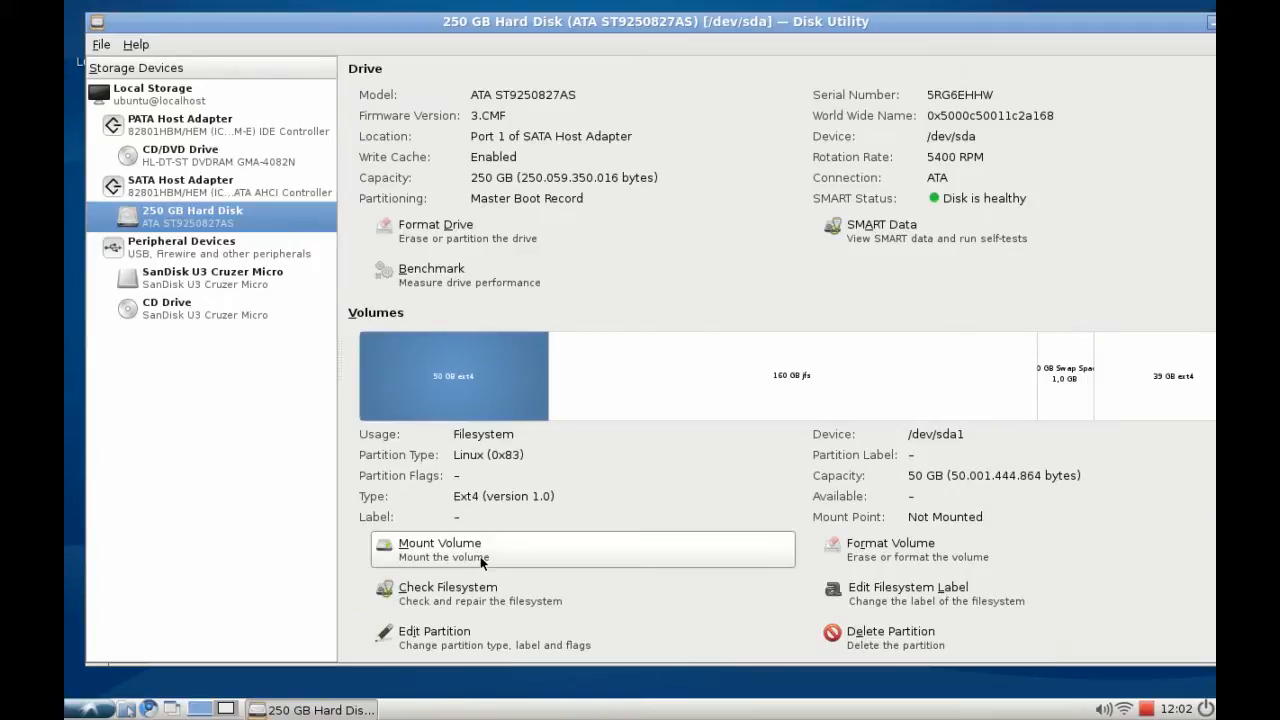
pyautogui.moveTo(516, 592)
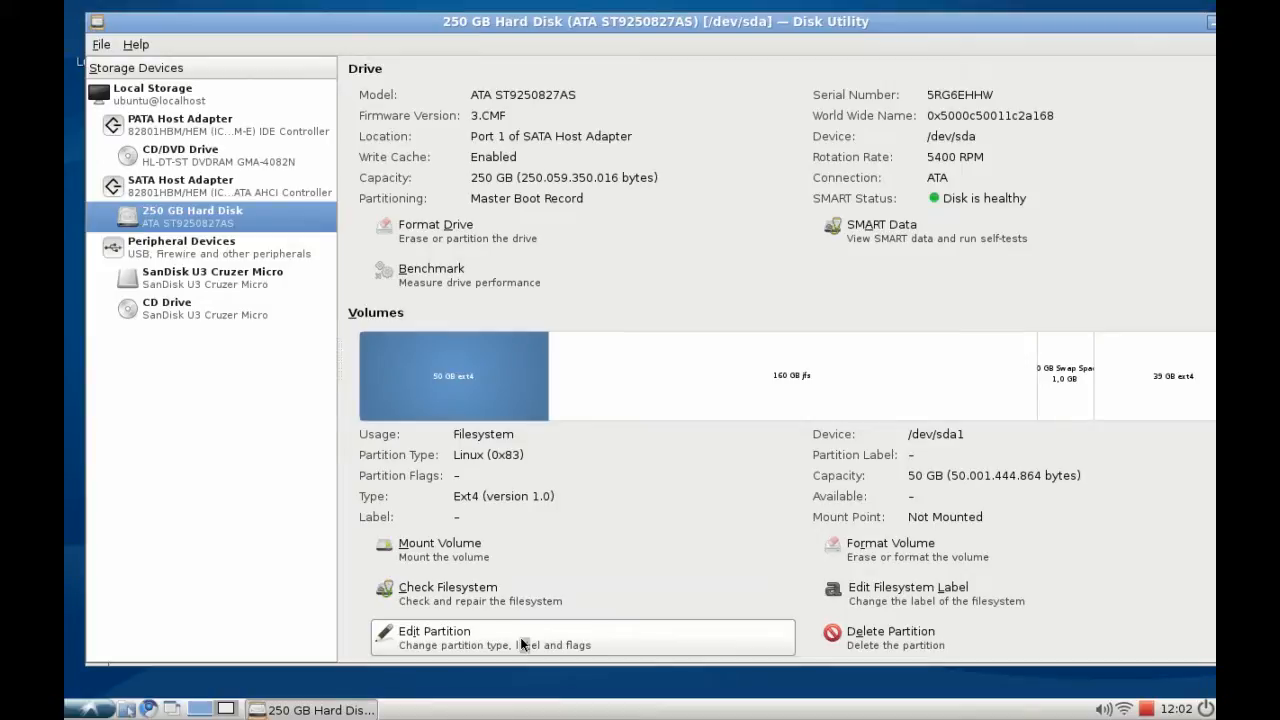
pyautogui.click(434, 632)
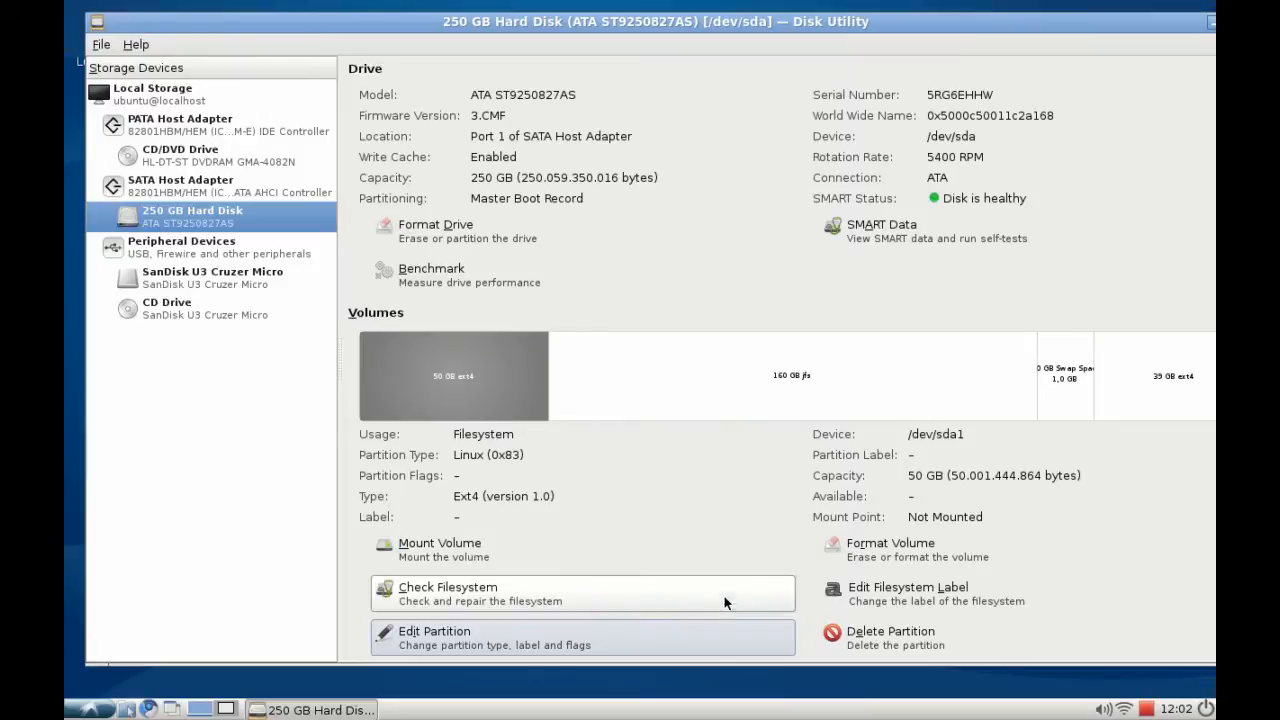
pyautogui.moveTo(890, 550)
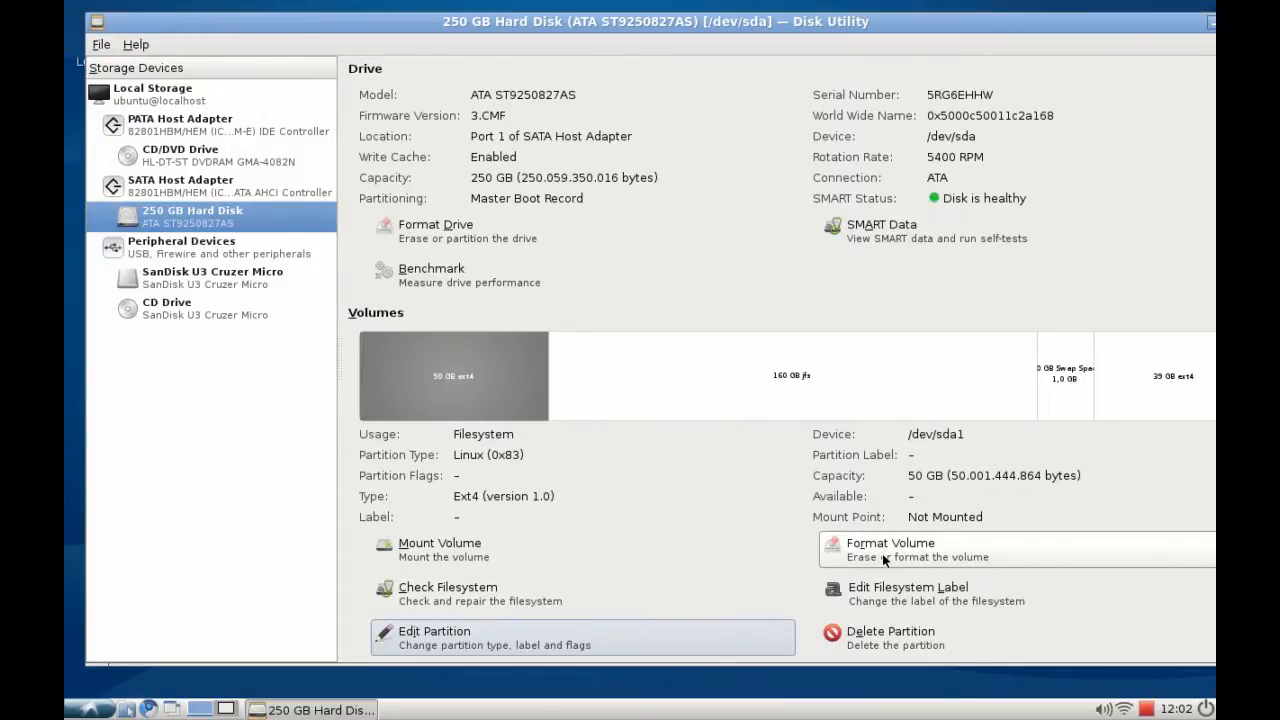
pyautogui.moveTo(916, 592)
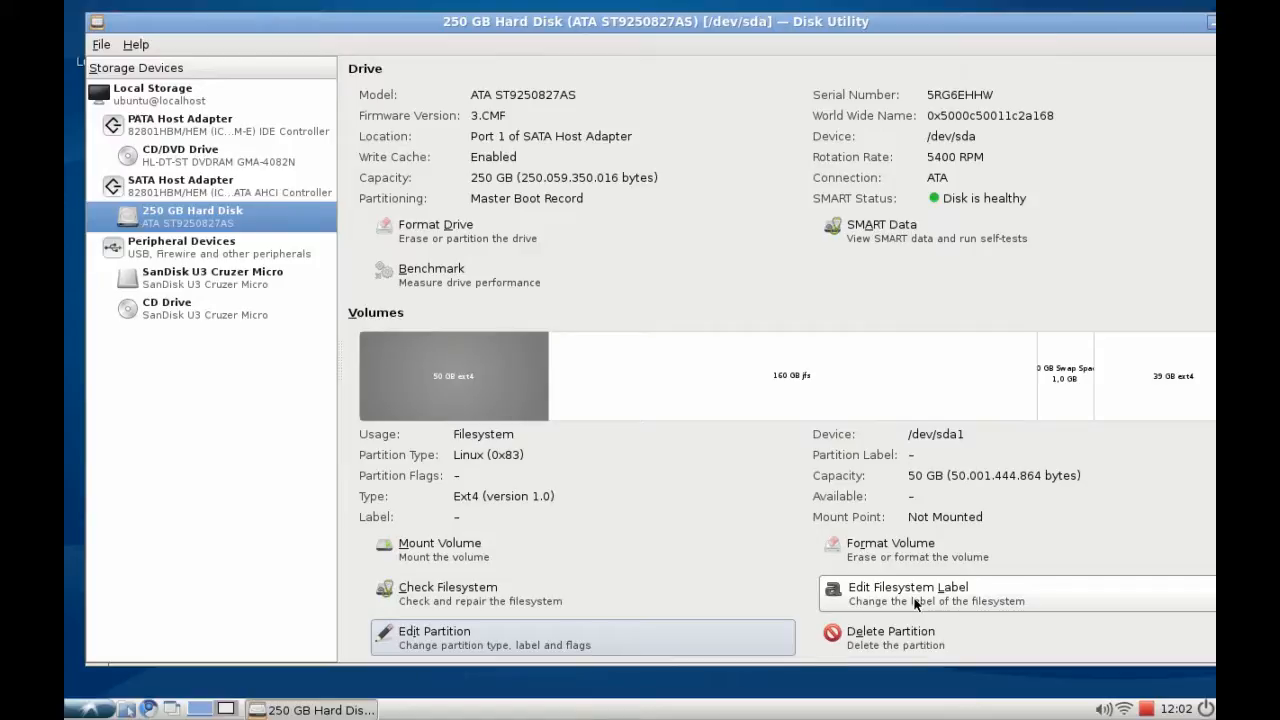
pyautogui.moveTo(908, 636)
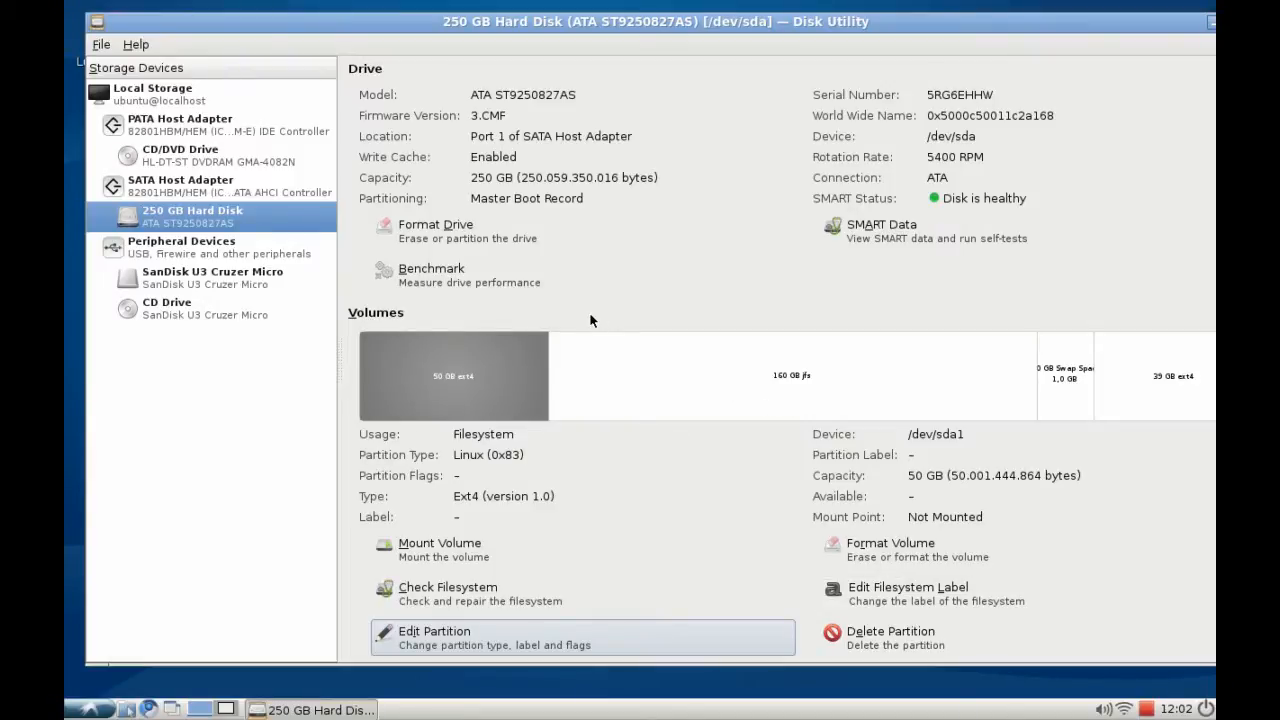
pyautogui.moveTo(530, 238)
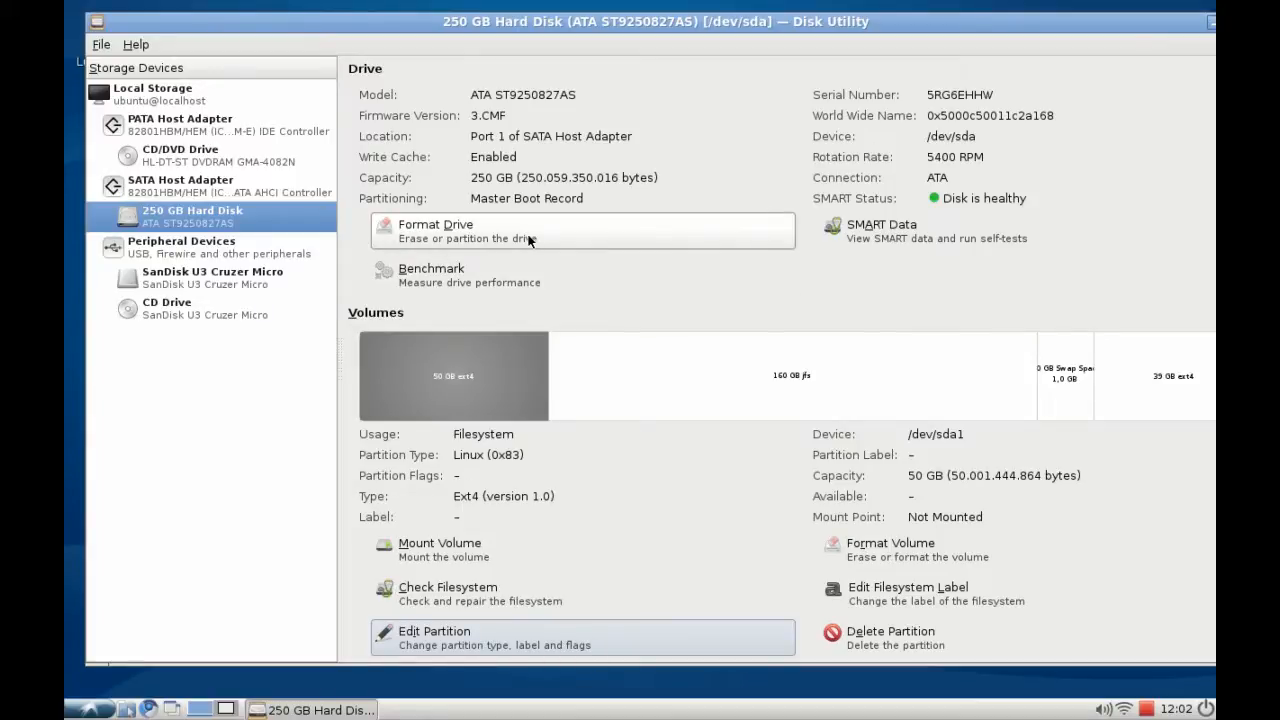
pyautogui.moveTo(518, 282)
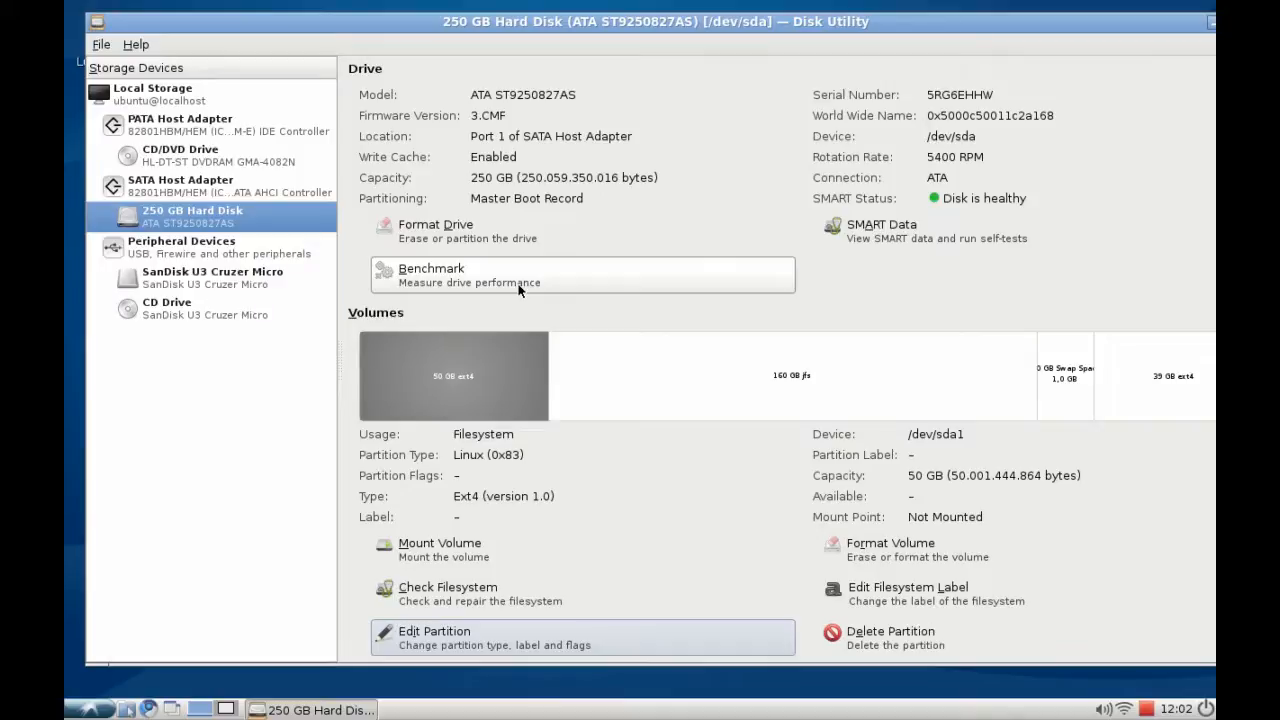
pyautogui.moveTo(788, 276)
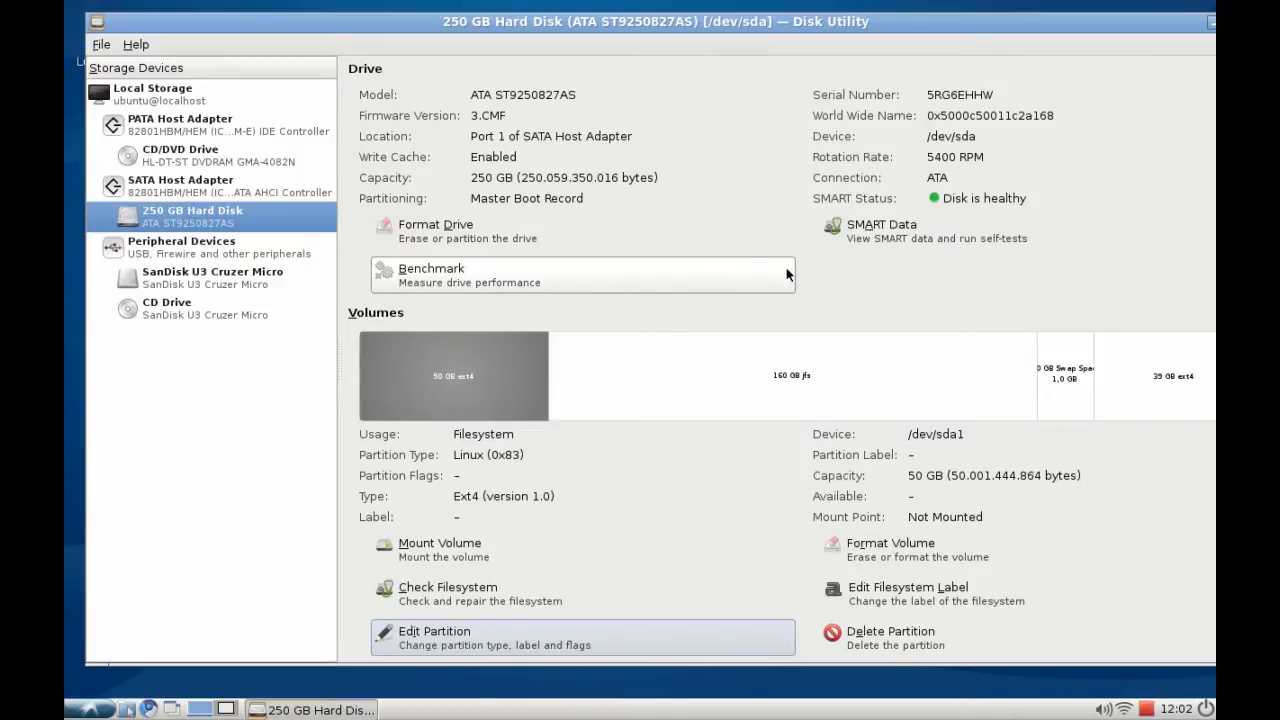
# Bring up the SMART Data report for the 250 GB hard disk, showing Start/Stop Count failing.
pyautogui.click(880, 224)
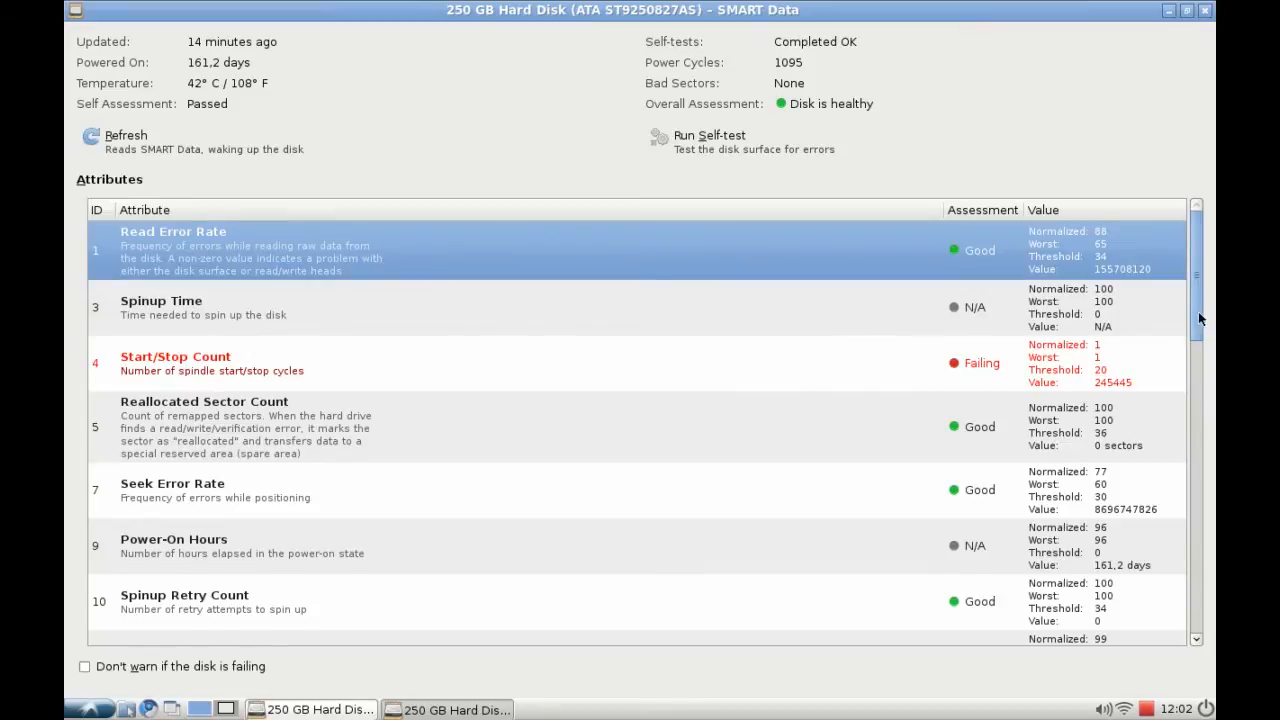
pyautogui.scroll(-3)
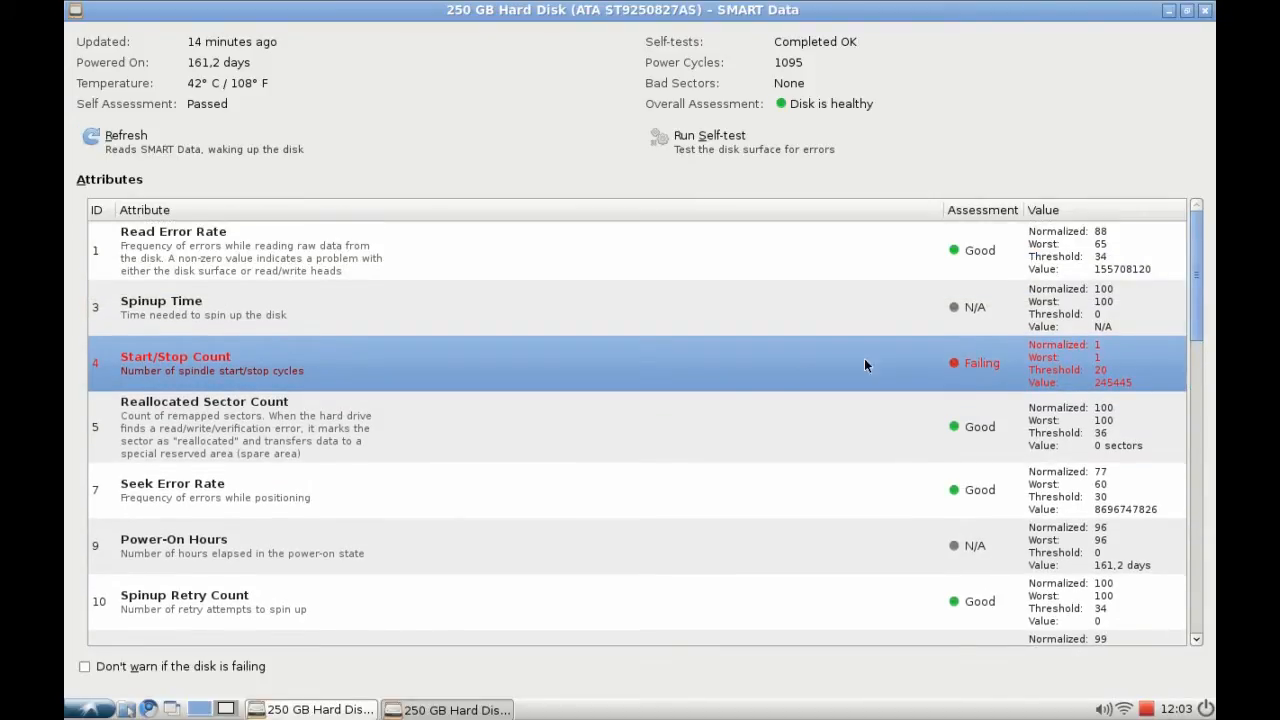
pyautogui.moveTo(678, 372)
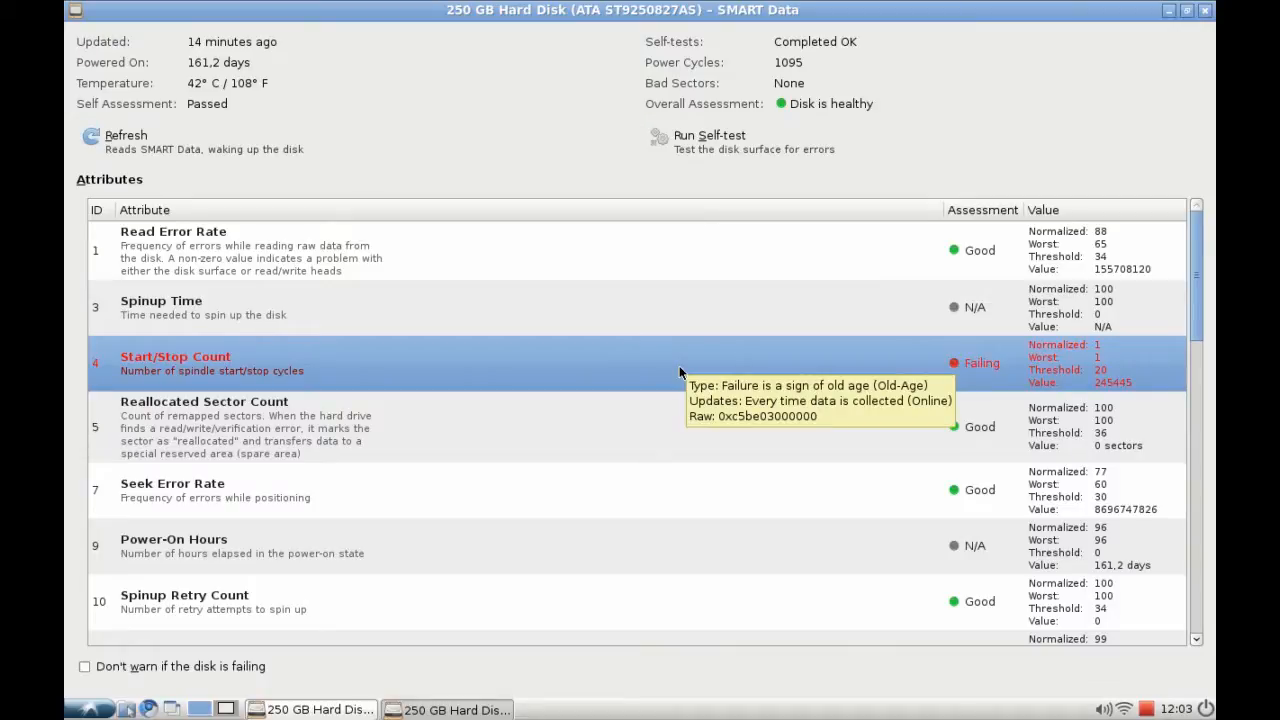
pyautogui.moveTo(728, 388)
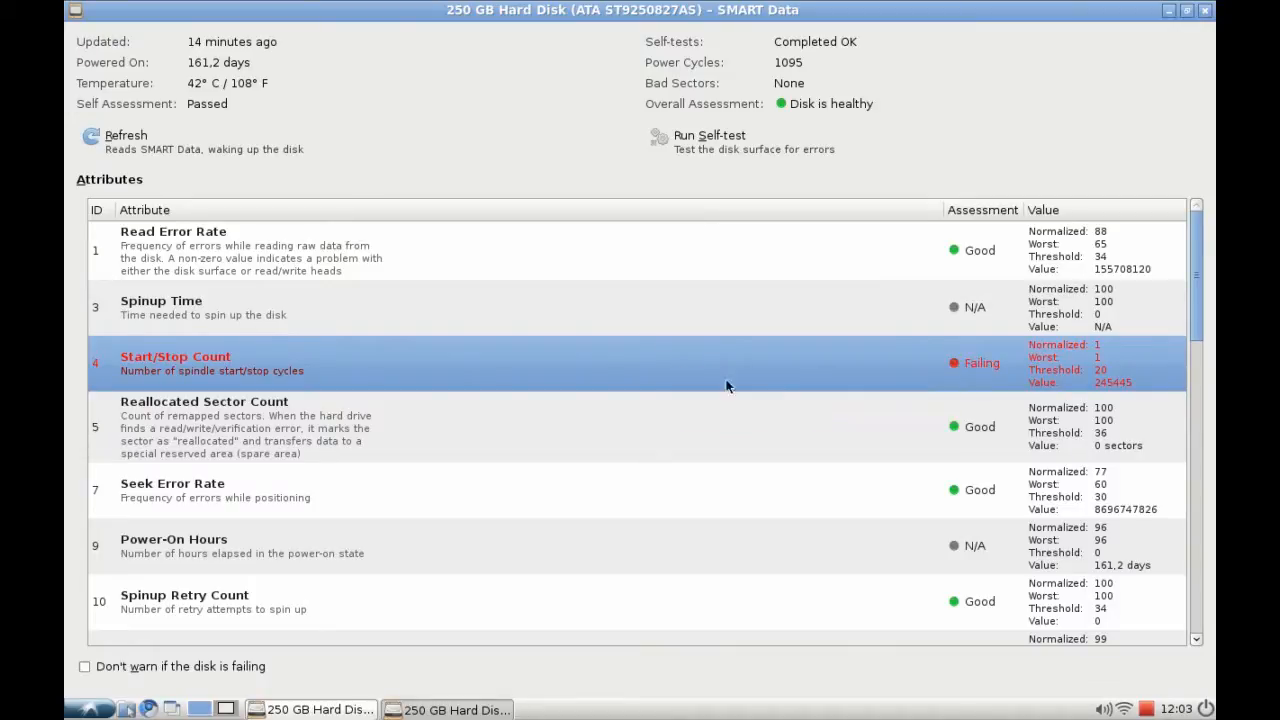
pyautogui.scroll(-3)
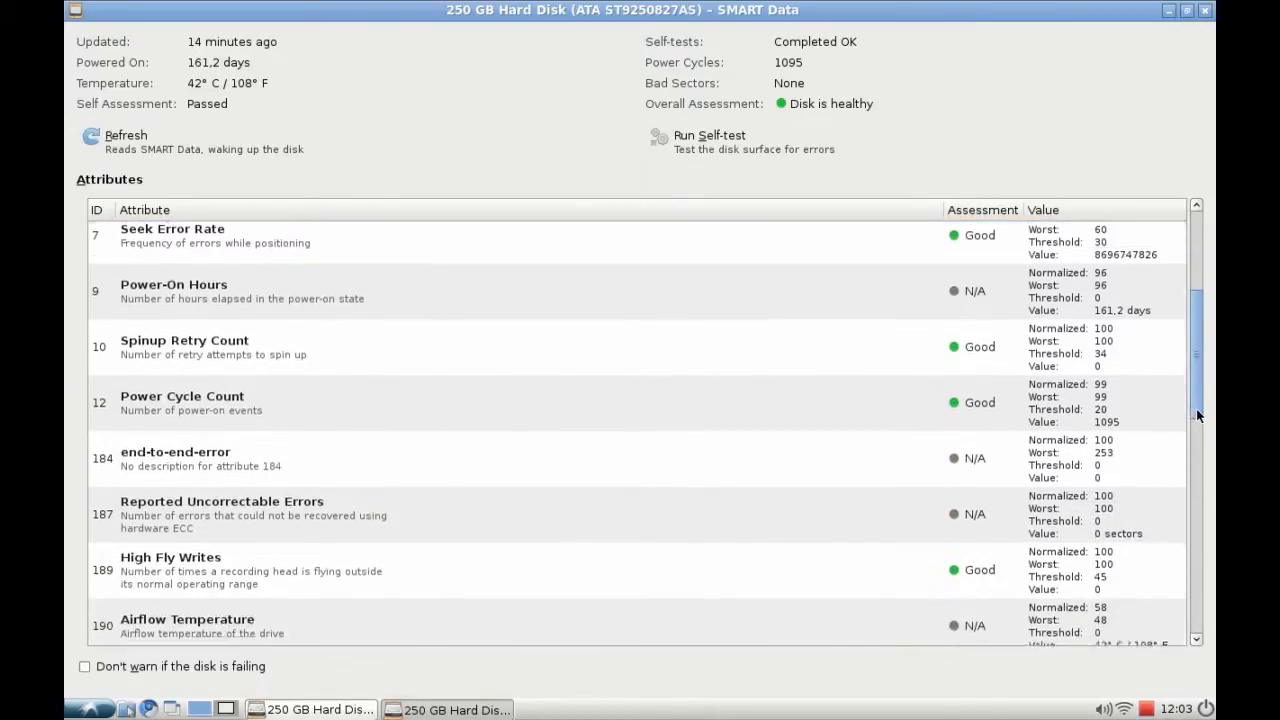
pyautogui.scroll(-3)
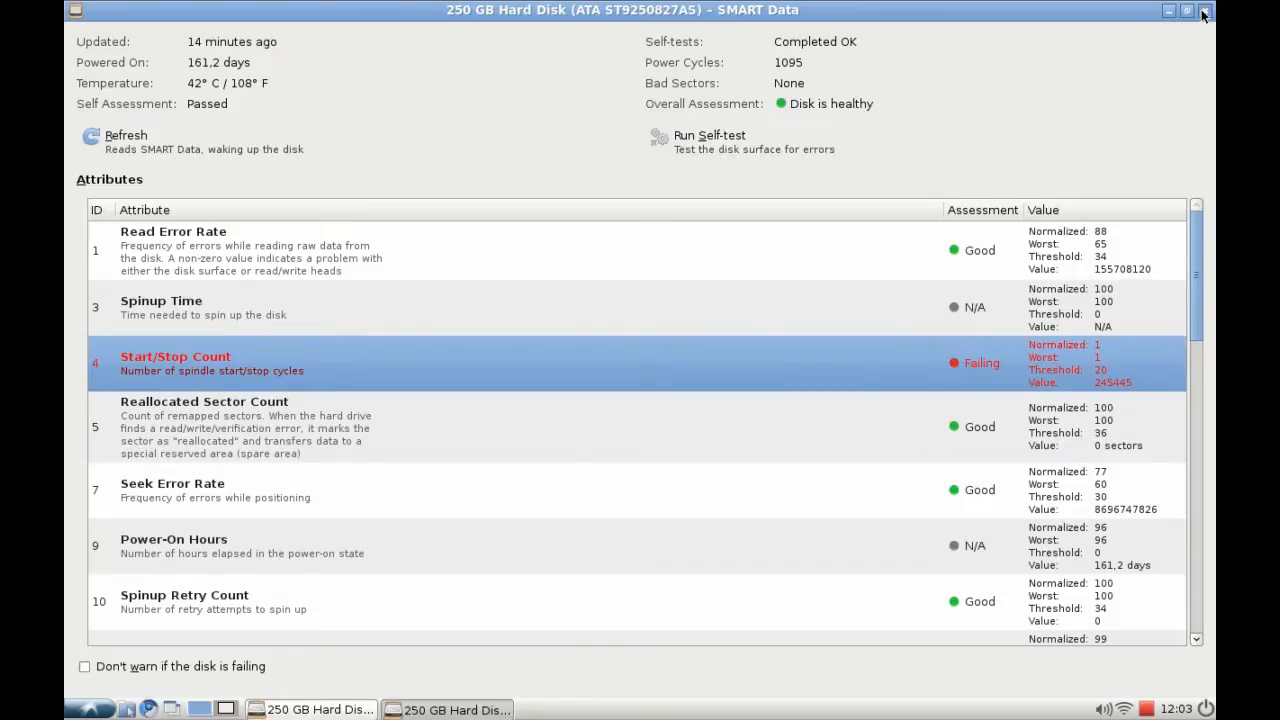
# Close the SMART Data window to return to the 250 GB hard disk overview.
pyautogui.click(1204, 10)
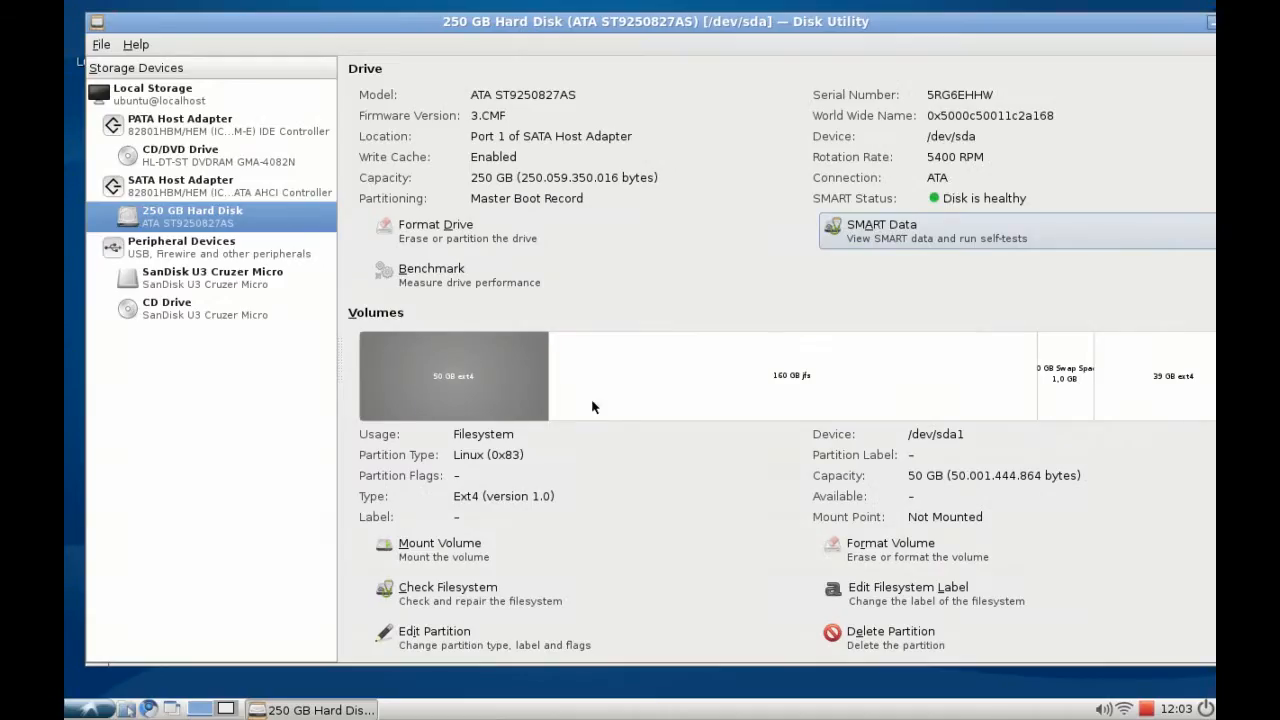
pyautogui.moveTo(576, 350)
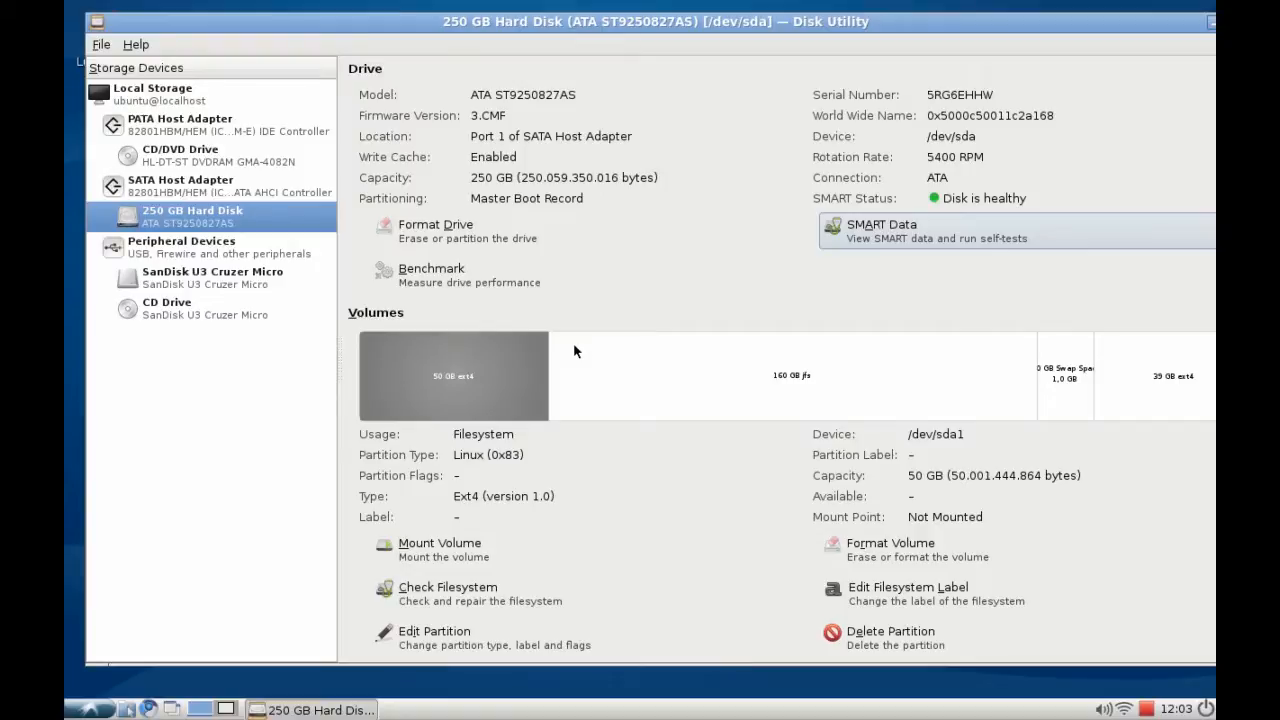
pyautogui.moveTo(724, 22)
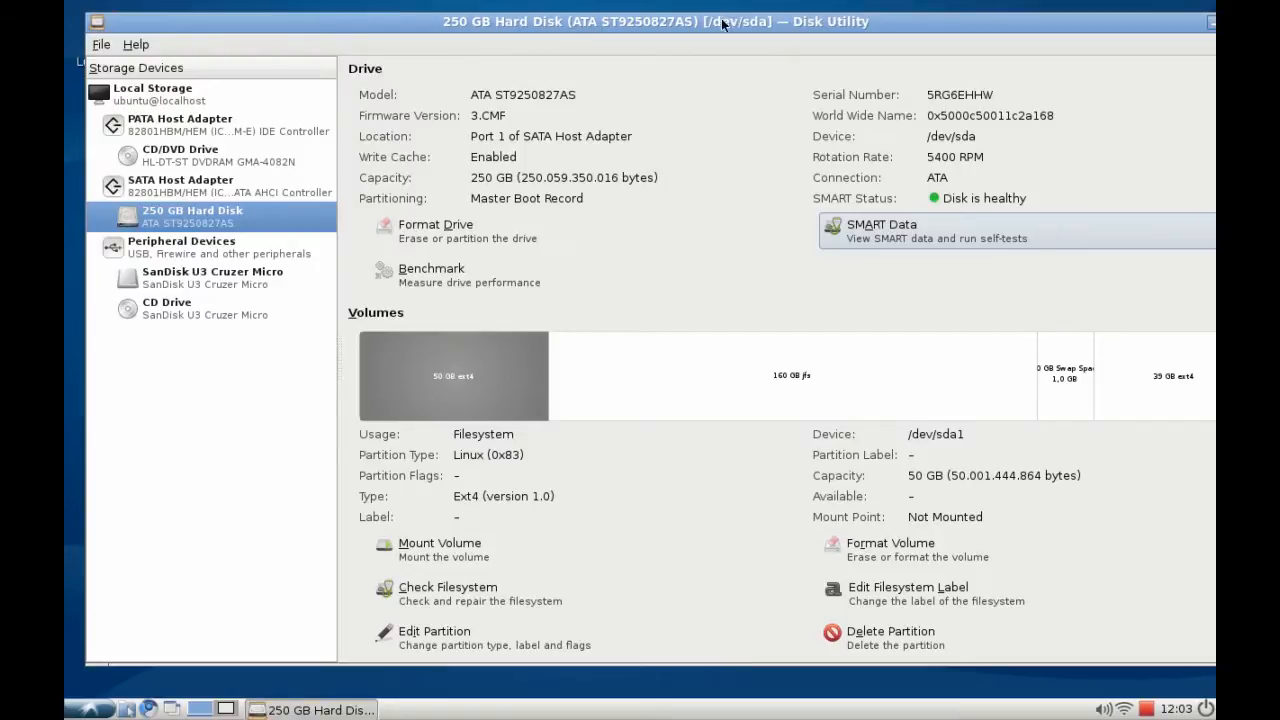